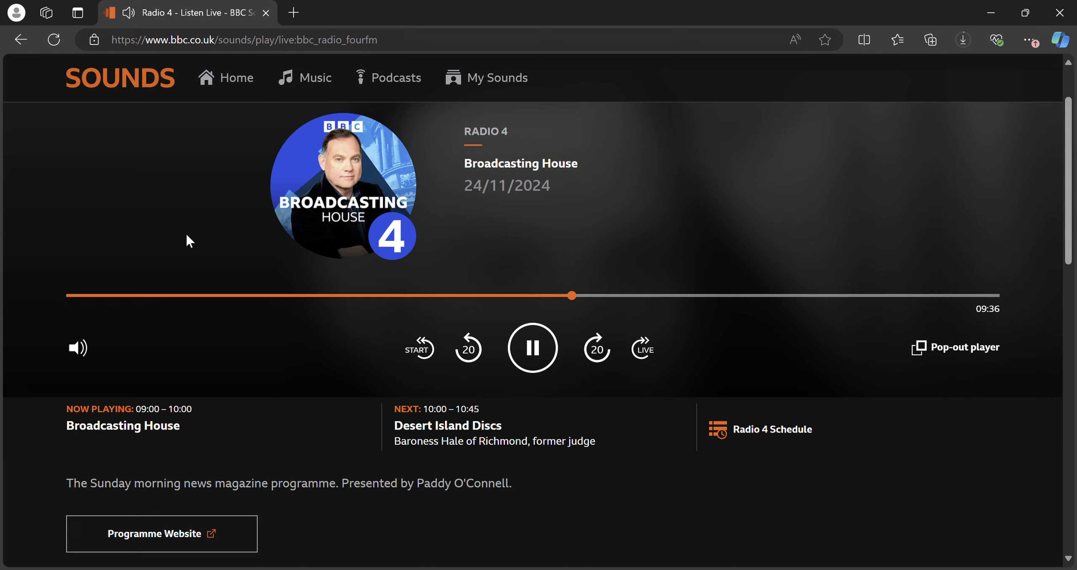
pyautogui.moveTo(412, 180)
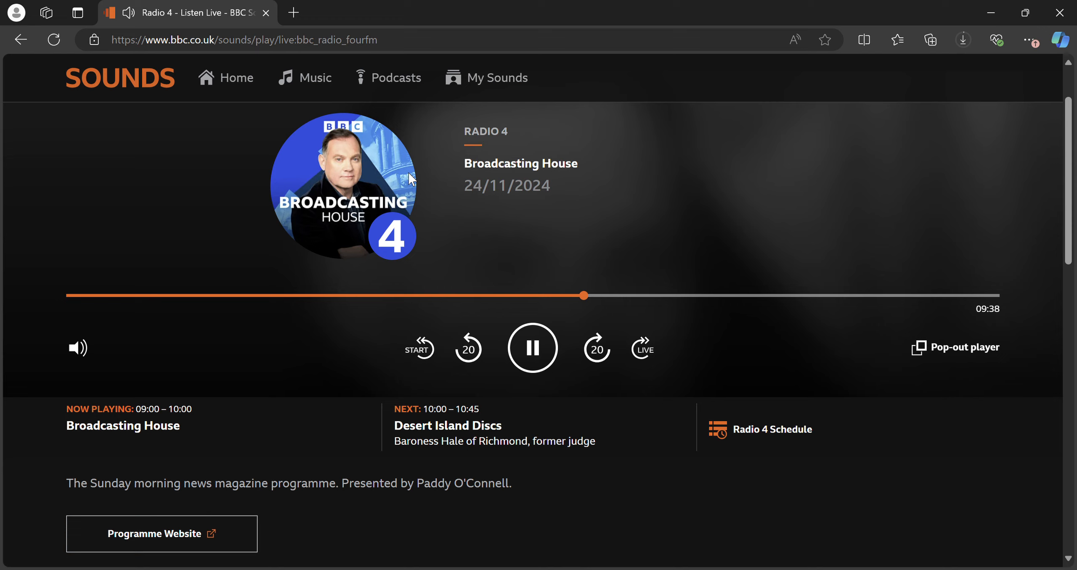
pyautogui.moveTo(1004, 445)
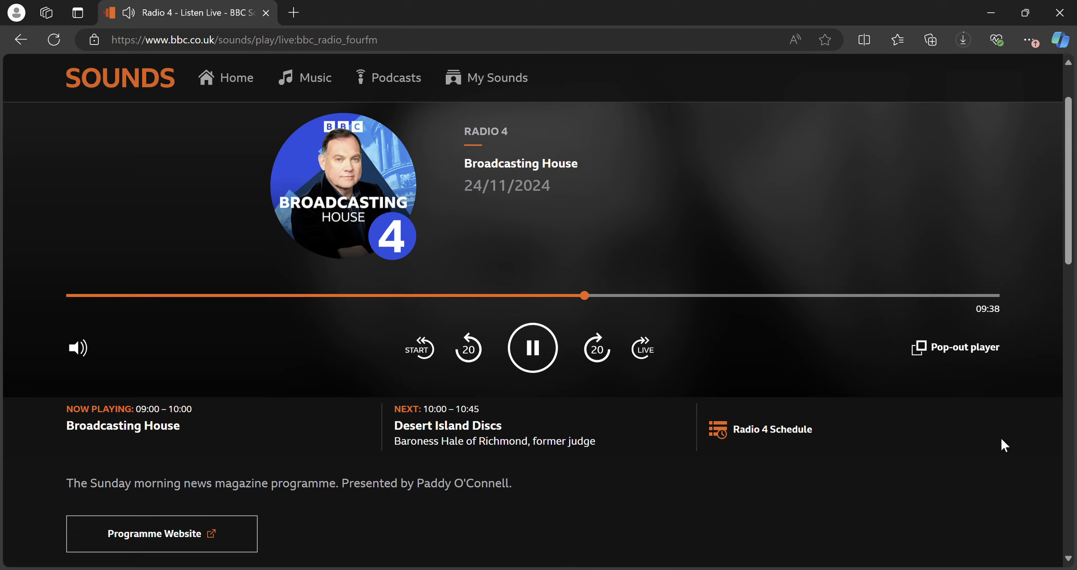